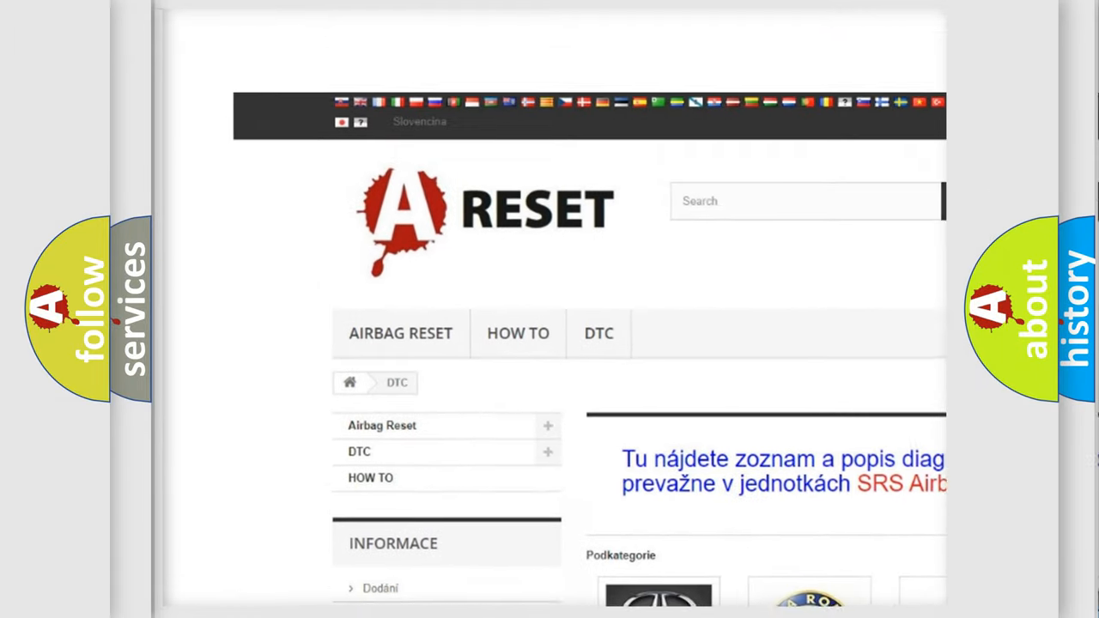
Open the ALFA ROMEO DTC category and browse down its list of diagnostic trouble codes
scroll("down", 3)
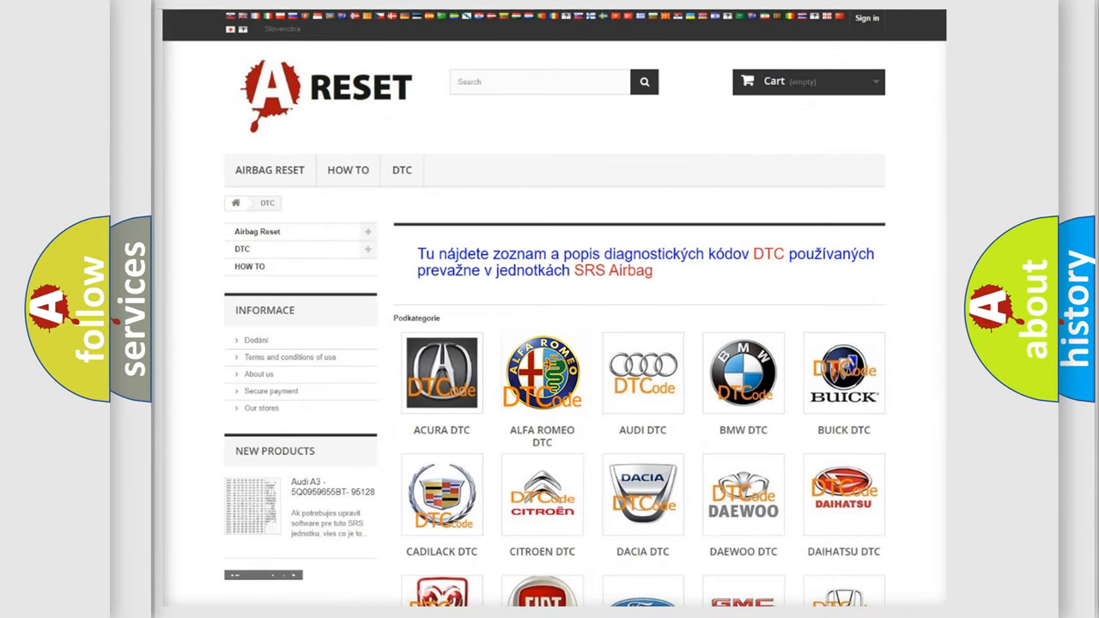
left_click(543, 373)
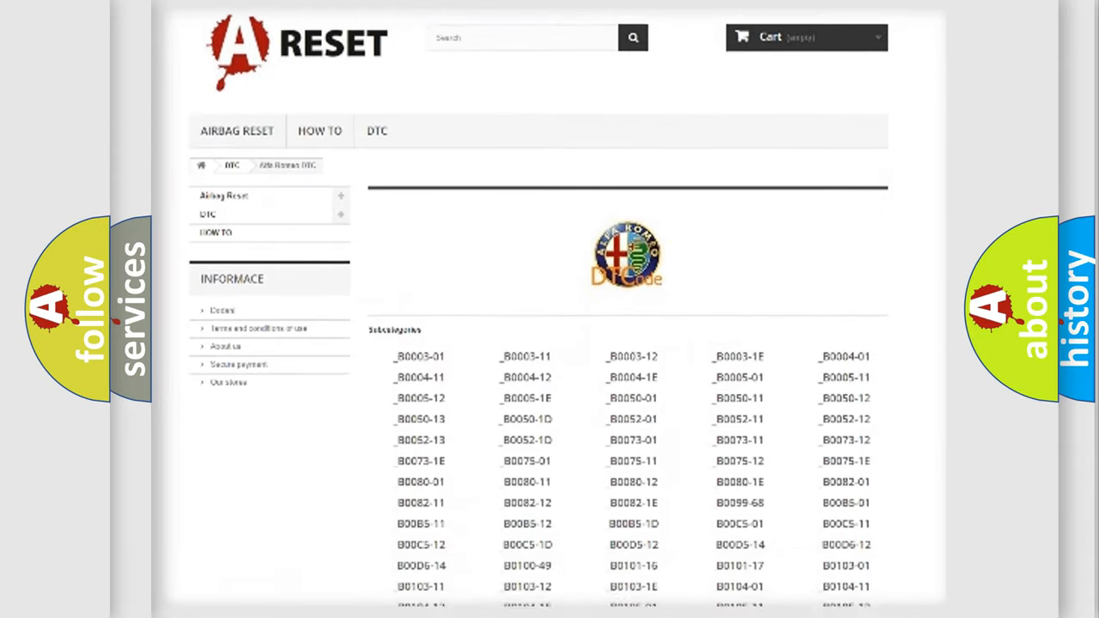
scroll("down", 3)
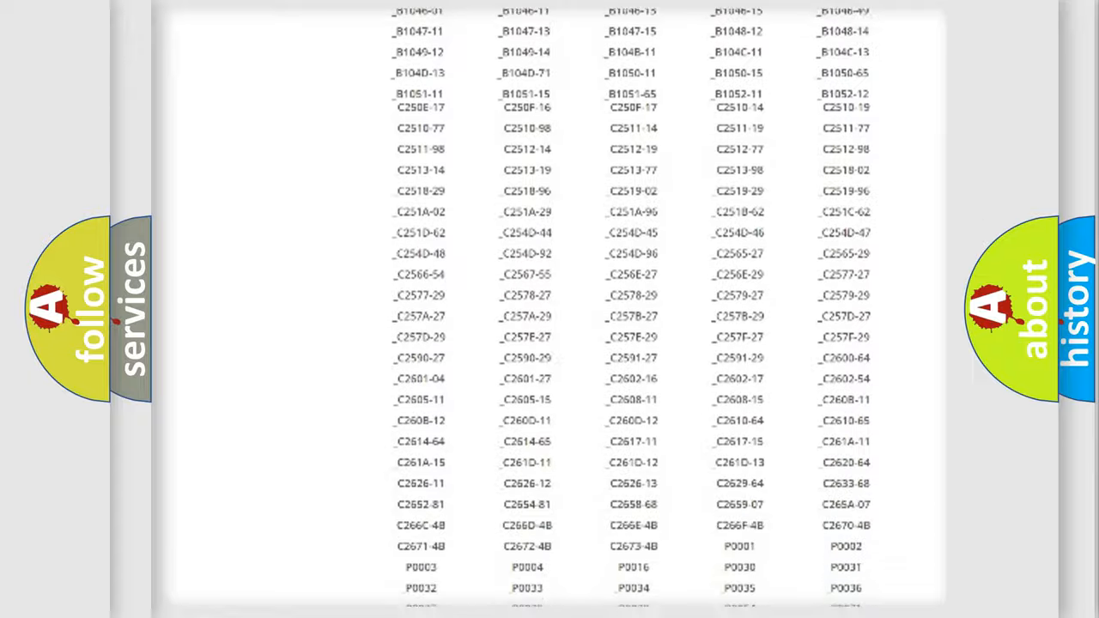